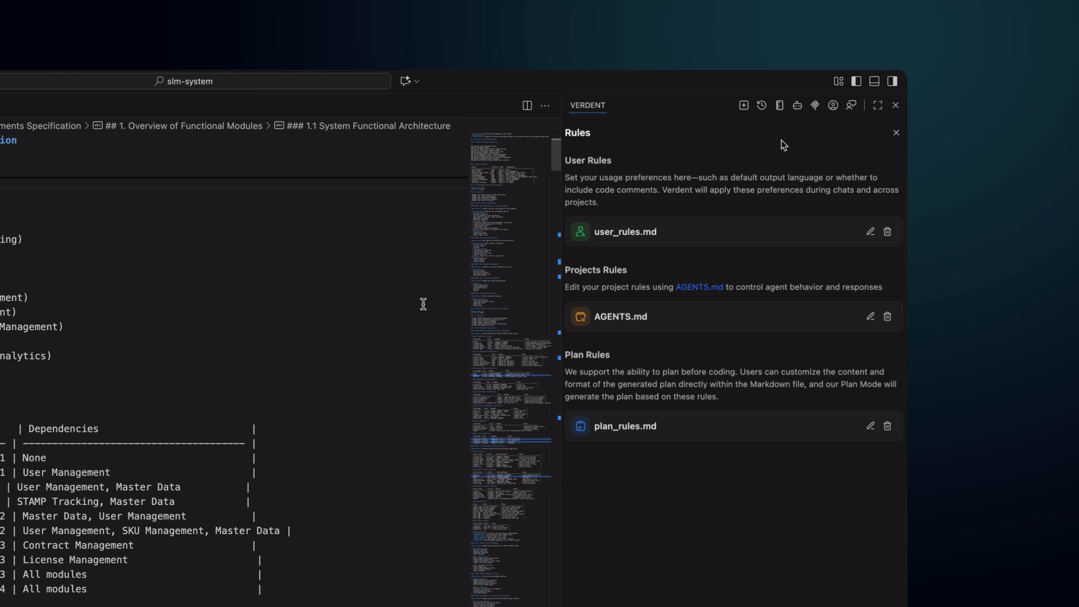
Open the Verdent Rules view showing user_rules.md, AGENTS.md and plan_rules.md
{"action": "left_click", "coordinate": [814, 105]}
{"action": "type", "text": "analyse this project and start it"}
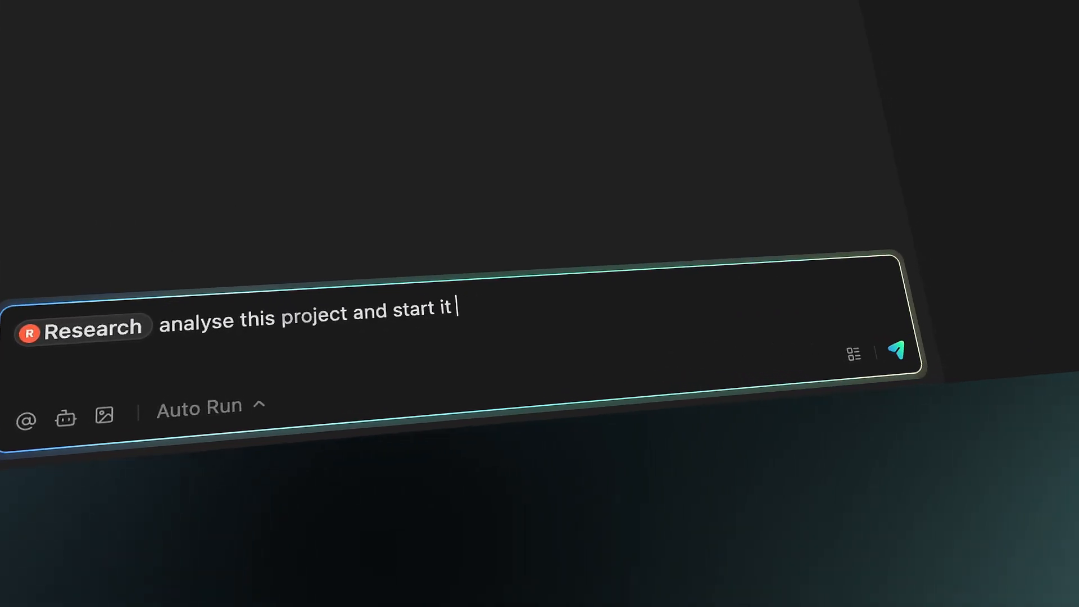
Send the Research subagent request "analyse this project and start it"
{"action": "left_click", "coordinate": [896, 347]}
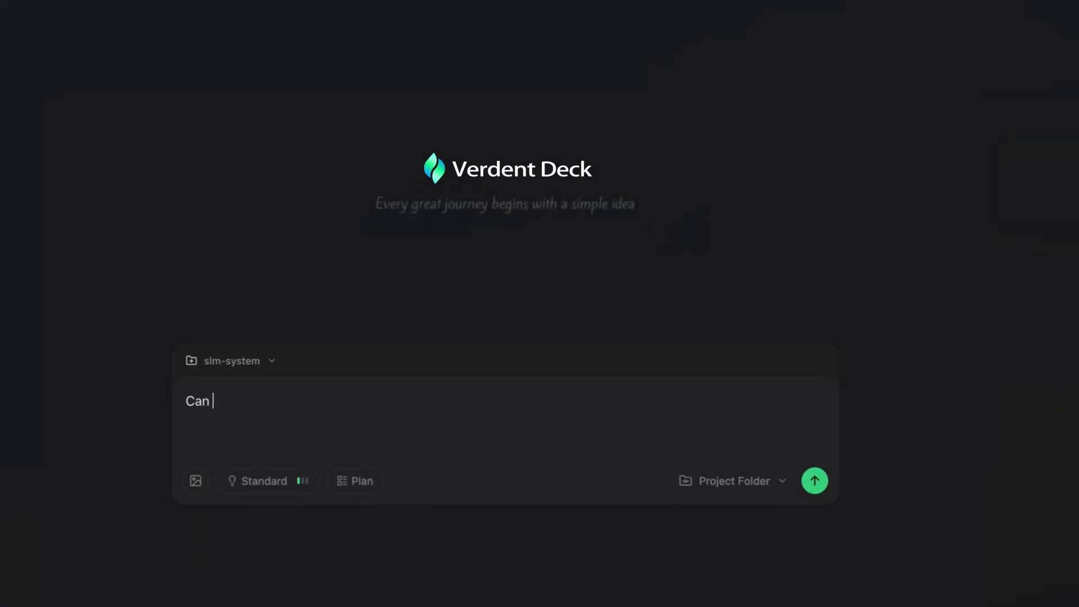
Extend the slm-system prompt to read "Can you briefly in"
{"action": "type", "text": "you briefly in"}
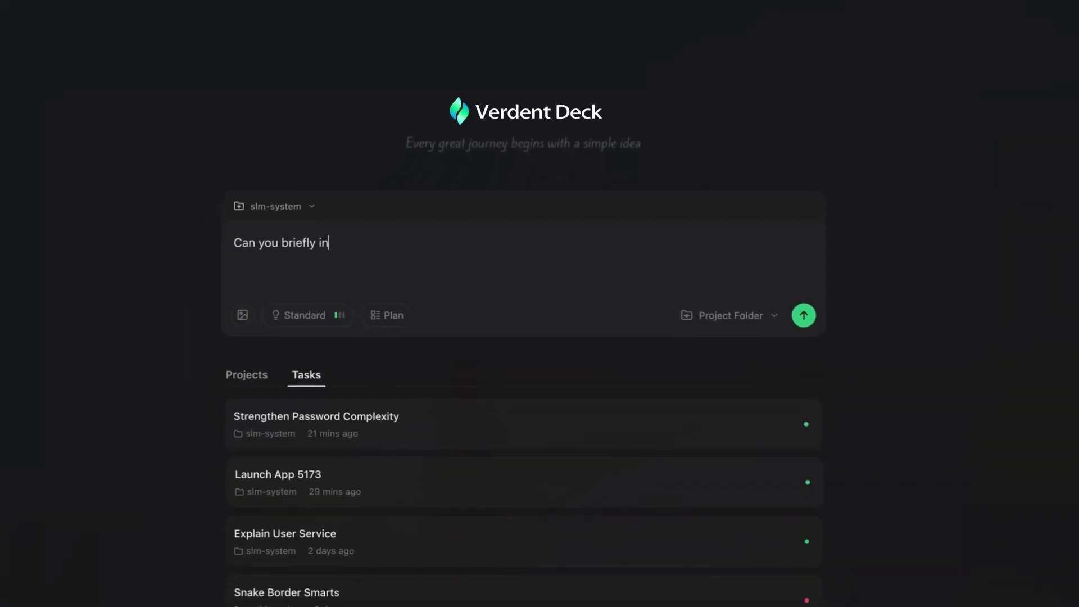